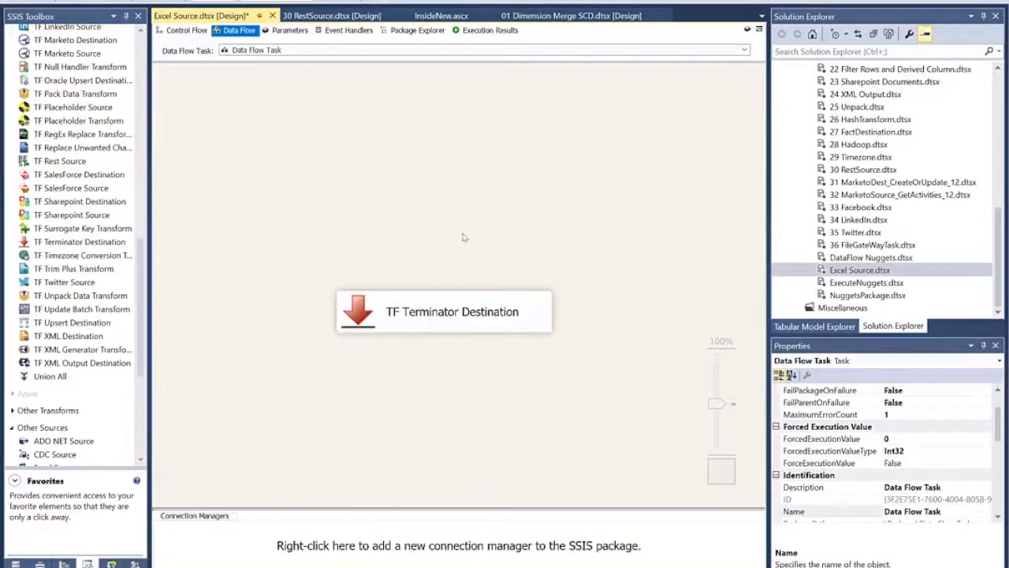
pyautogui.moveTo(455, 234)
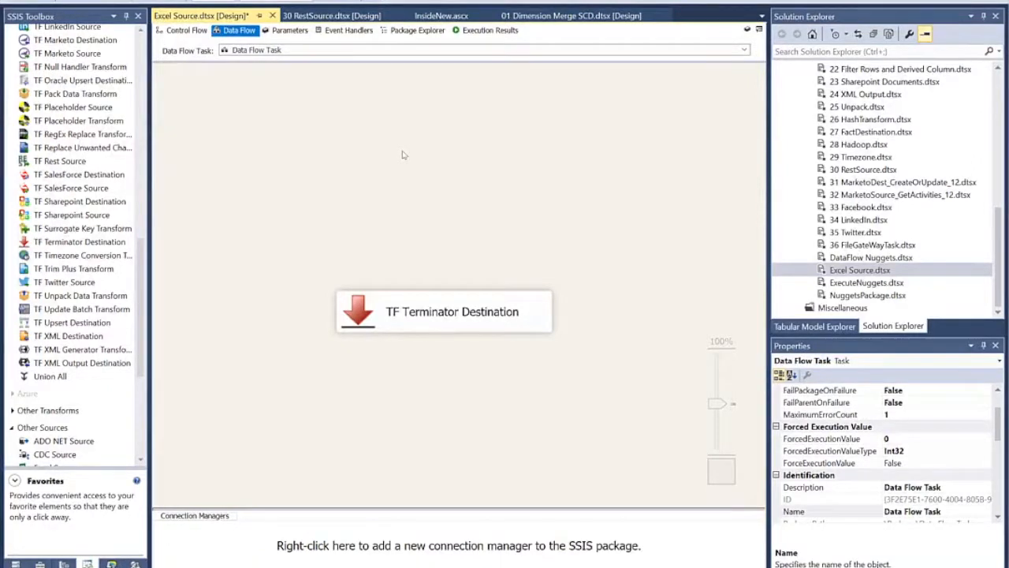
pyautogui.moveTo(340, 199)
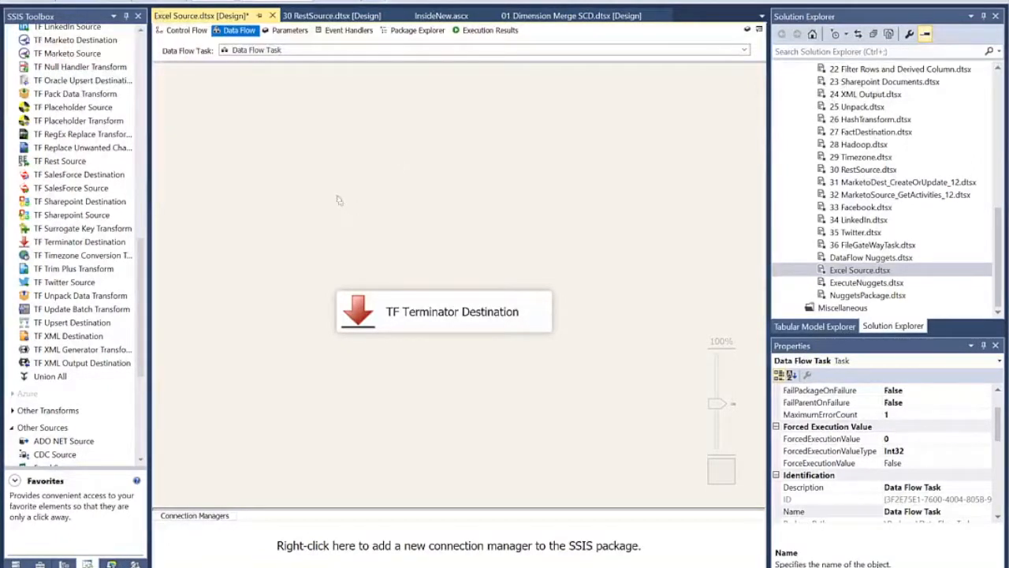
pyautogui.moveTo(233, 202)
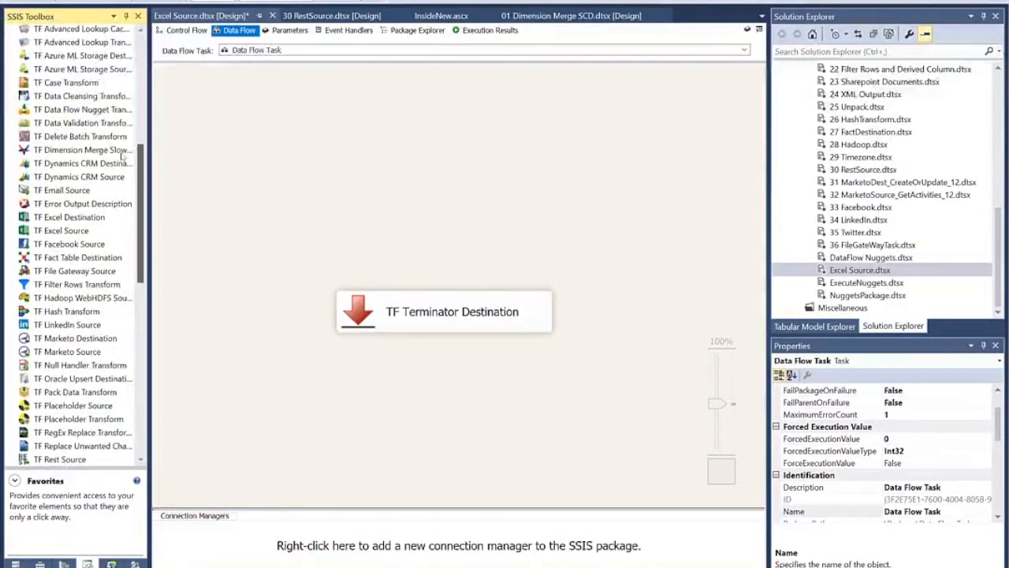
# Step: Place a TF Excel Source above the Terminator Destination and open its settings
pyautogui.click(67, 229)
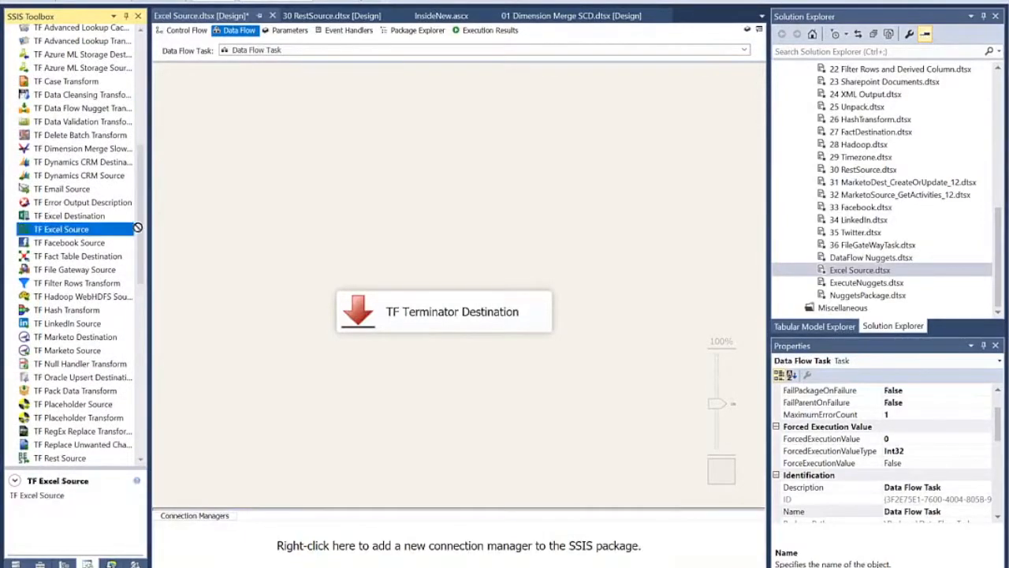
pyautogui.moveTo(60, 229); pyautogui.dragTo(438, 175)
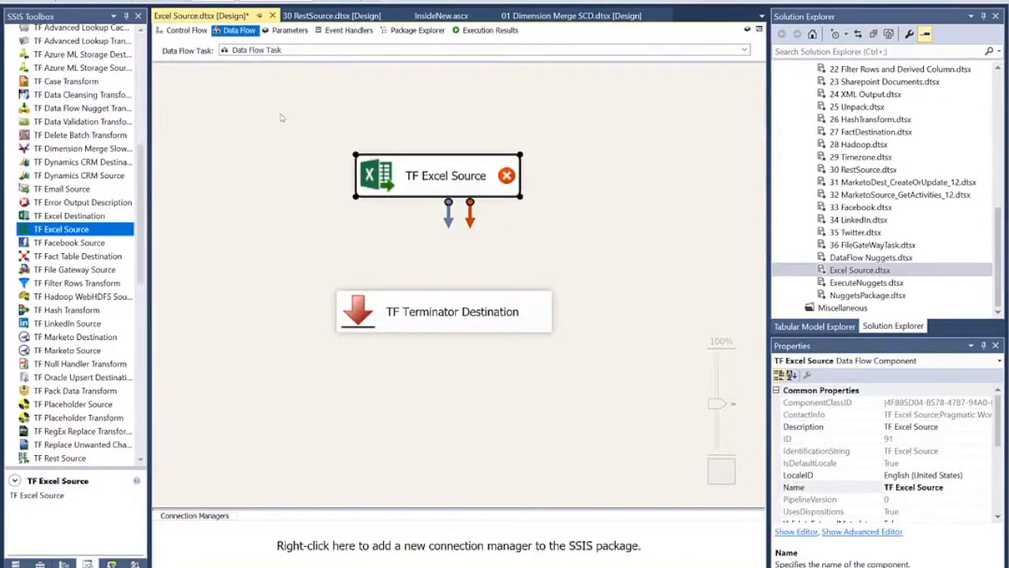
pyautogui.doubleClick(436, 175)
pyautogui.write('c:\\')
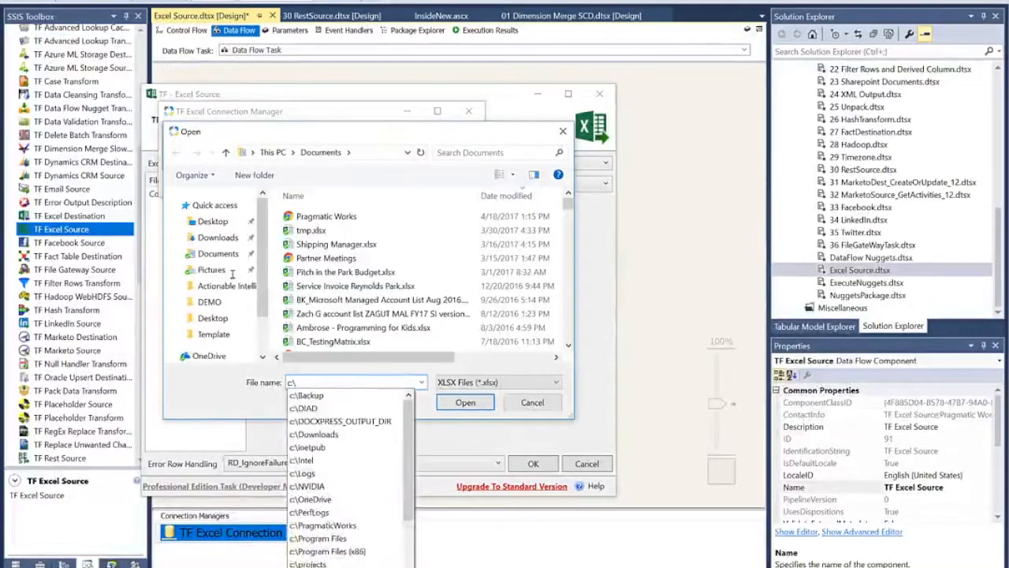
# Step: Point the TF Excel Connection at the workbook in Backup\Desktop\Actionable Intelligence
pyautogui.write('backup\\Desktop')
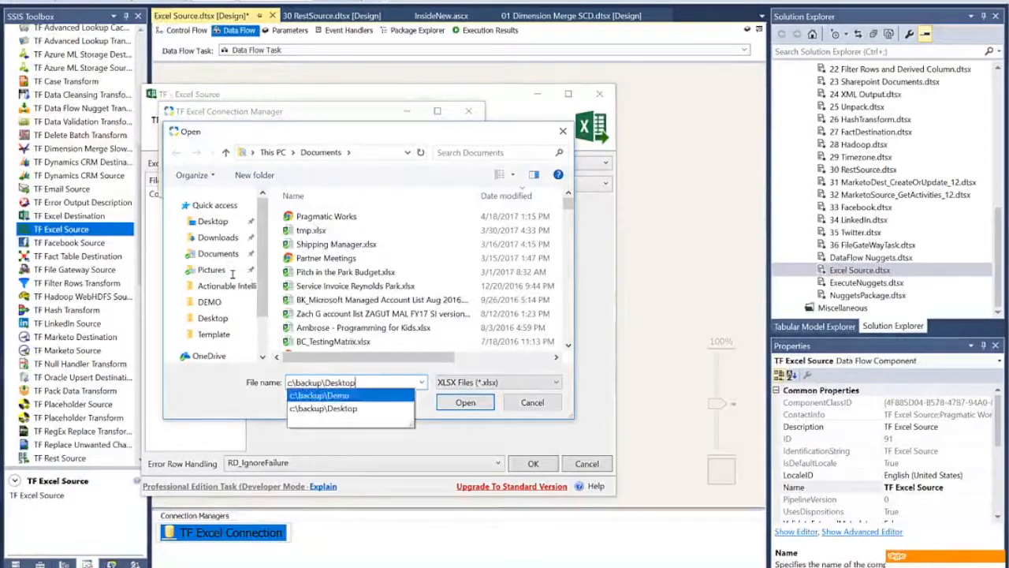
pyautogui.click(323, 409)
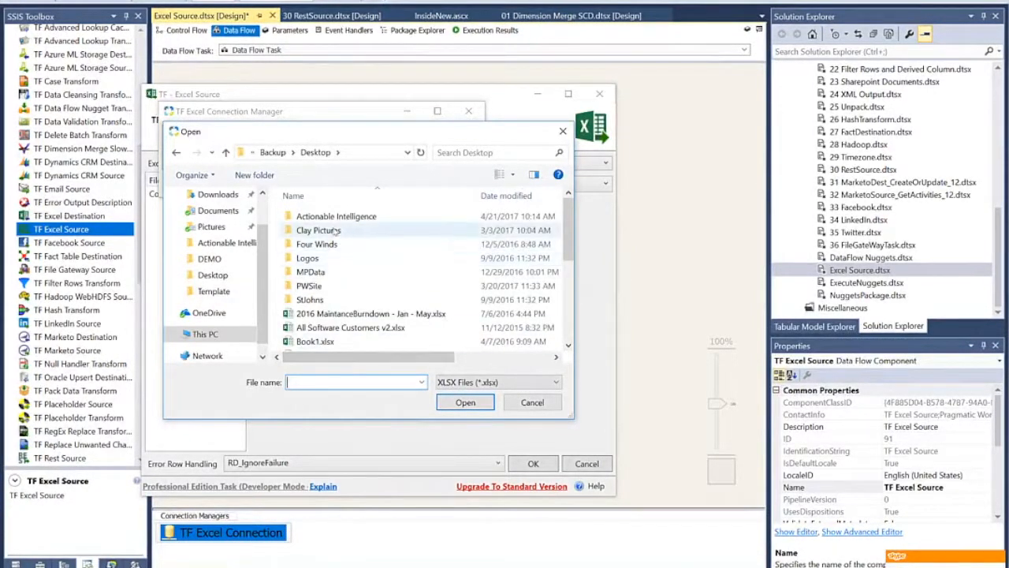
pyautogui.click(465, 402)
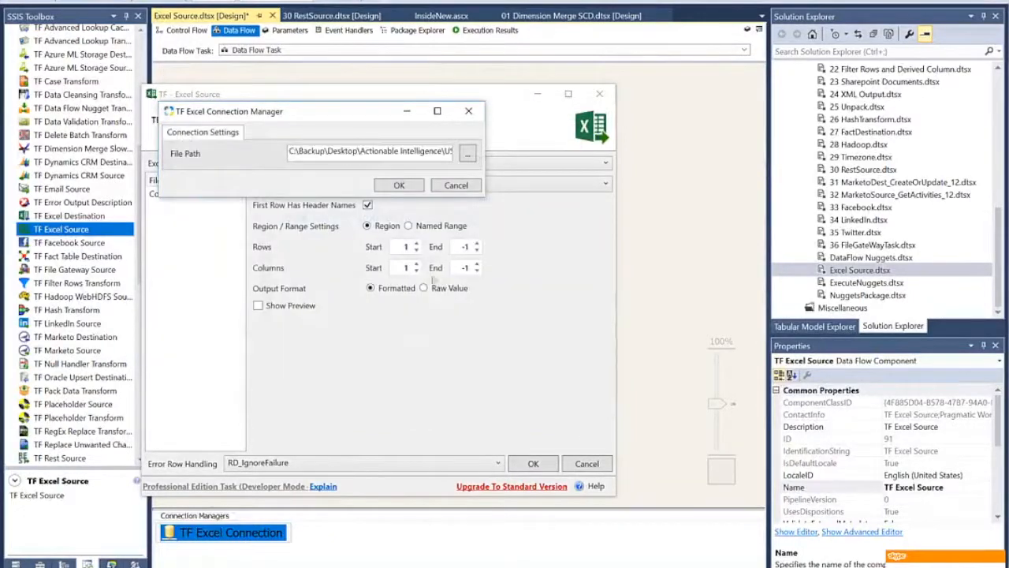
pyautogui.click(398, 184)
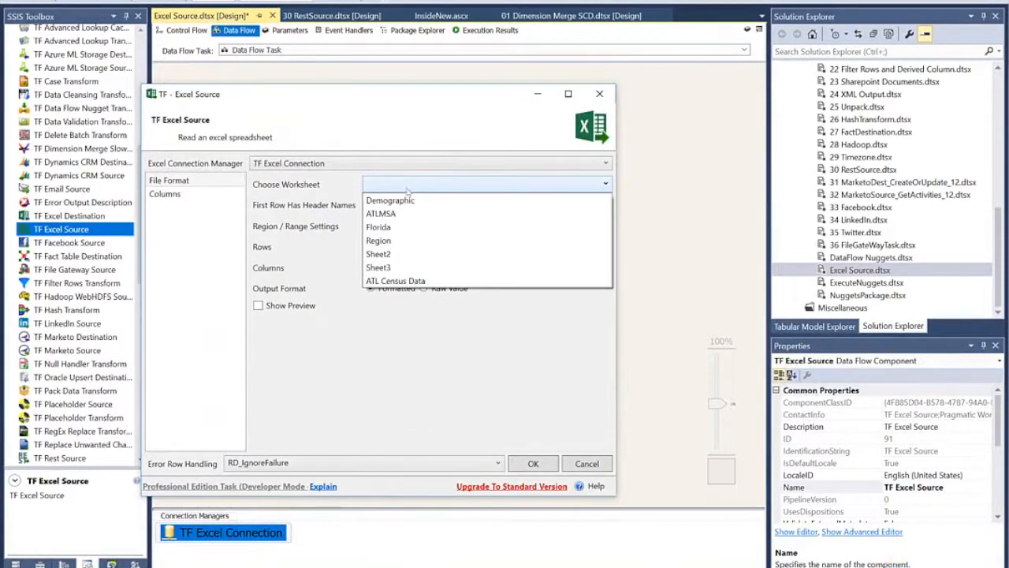
# Step: Read the Demographic worksheet with preview on, starting at row 1, and view its Columns page
pyautogui.click(389, 199)
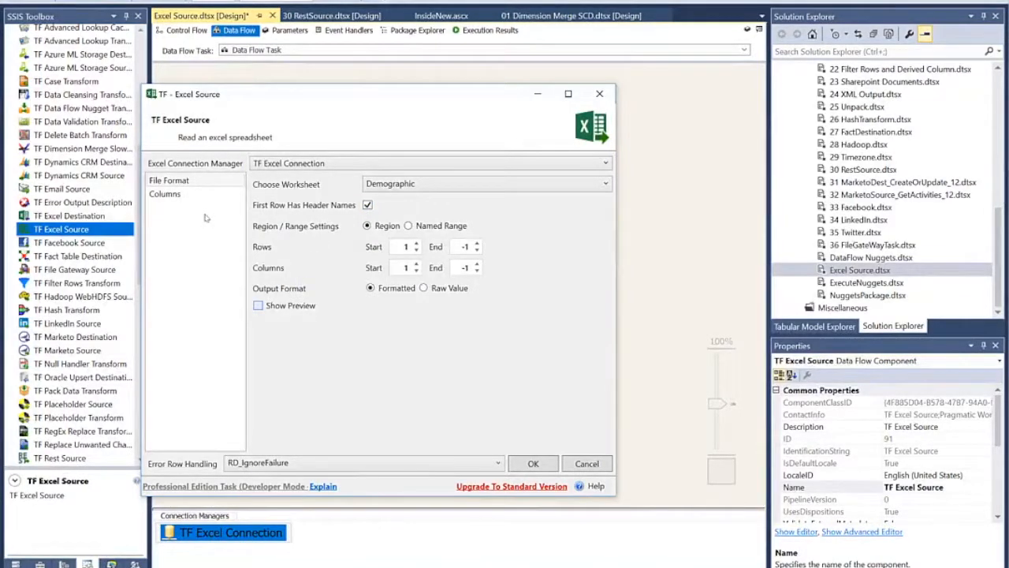
pyautogui.click(257, 305)
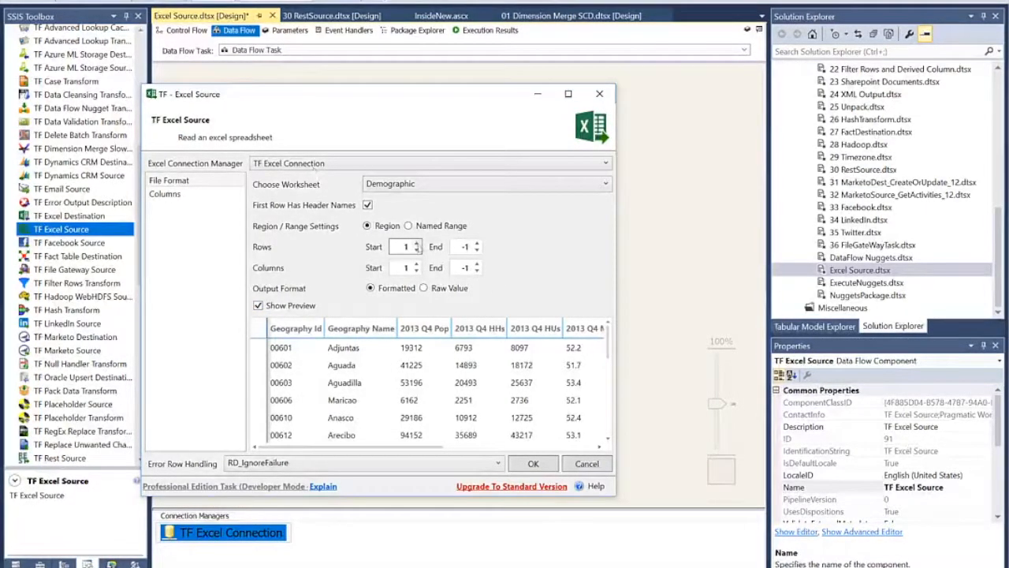
pyautogui.click(418, 243)
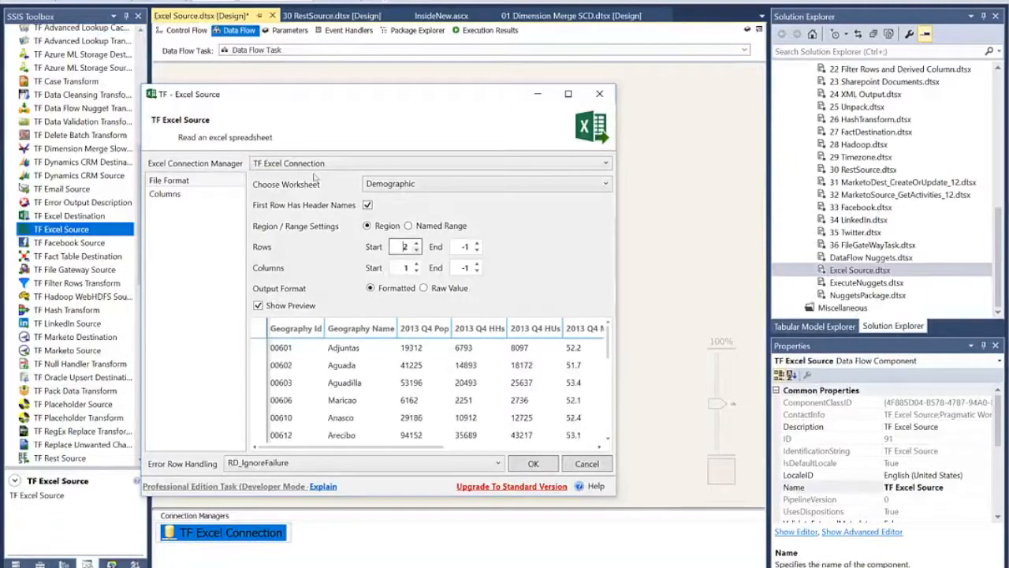
pyautogui.click(417, 250)
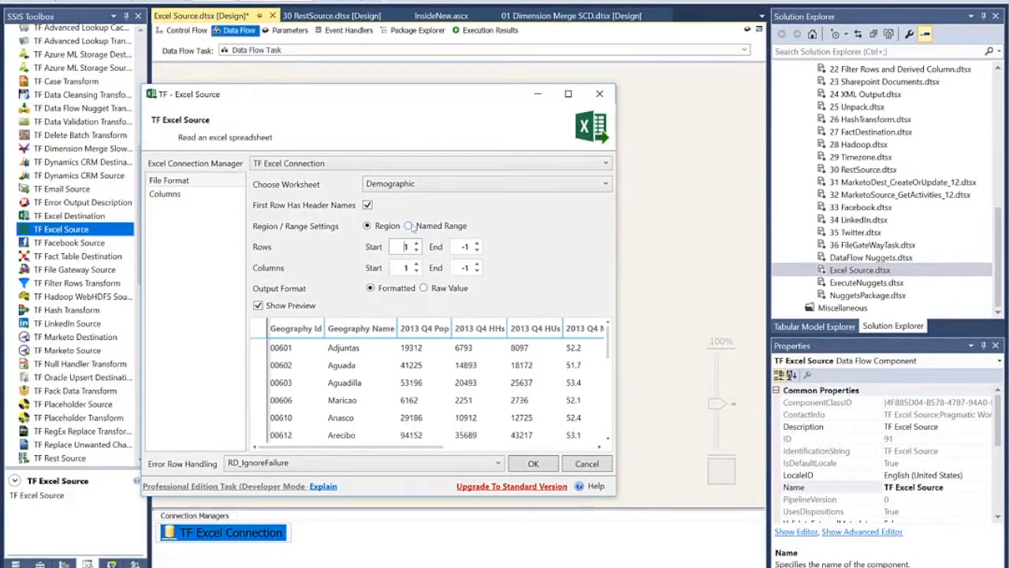
pyautogui.click(409, 226)
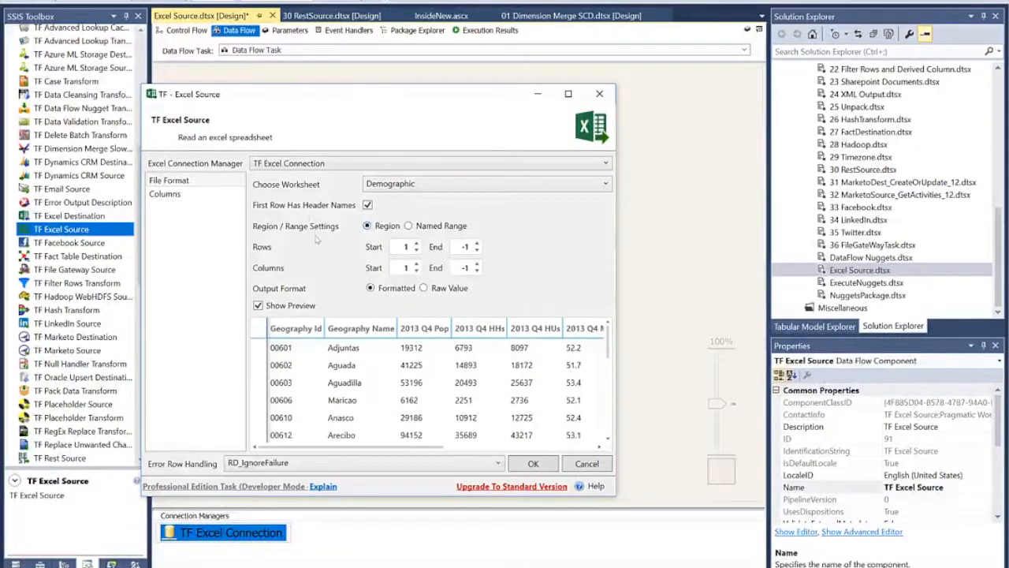
pyautogui.moveTo(469, 239)
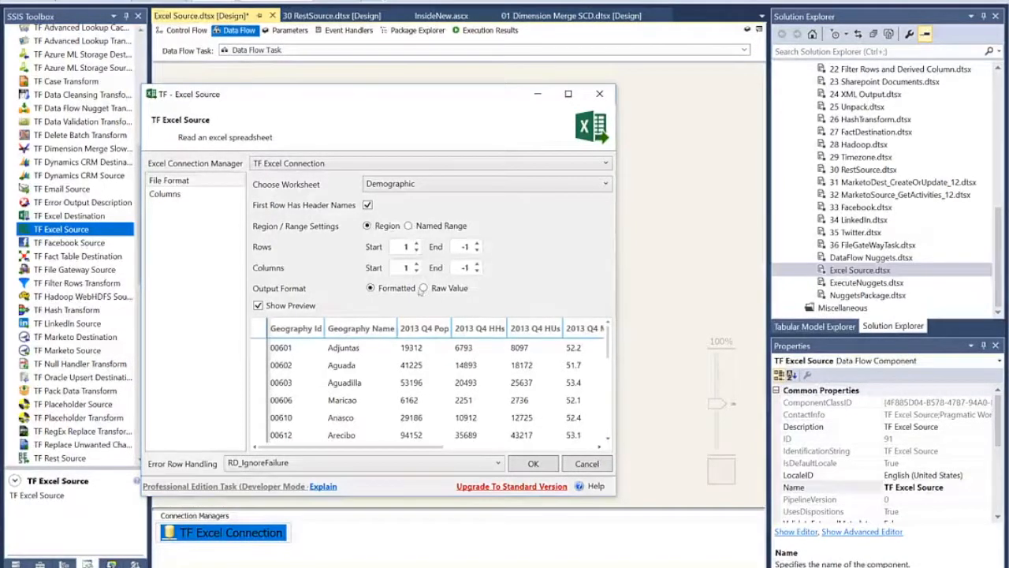
pyautogui.click(165, 193)
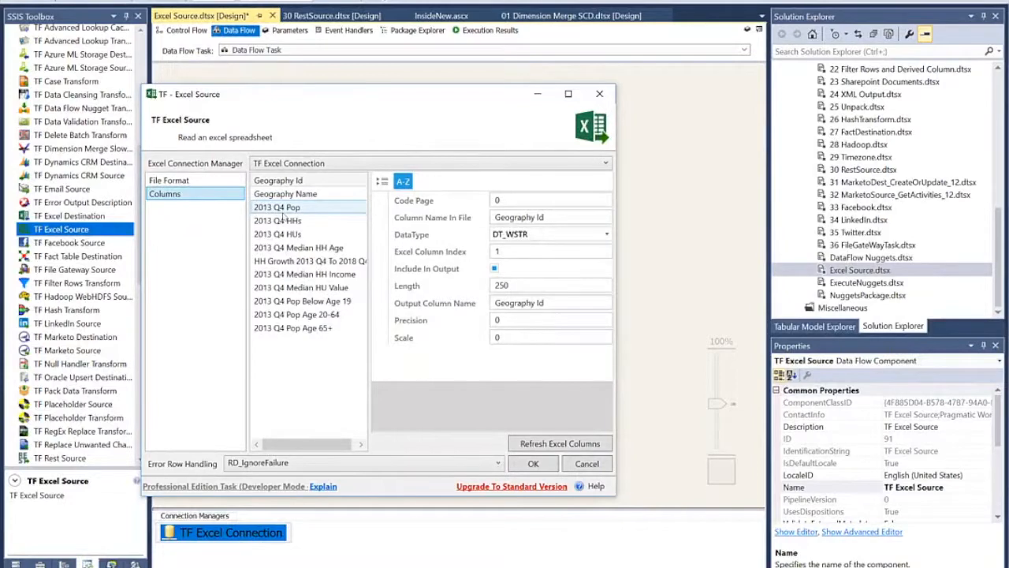
# Step: Set the 2013 Q4 Pop Below Age 19 column's data type to DT_I4 and confirm the editor
pyautogui.click(298, 247)
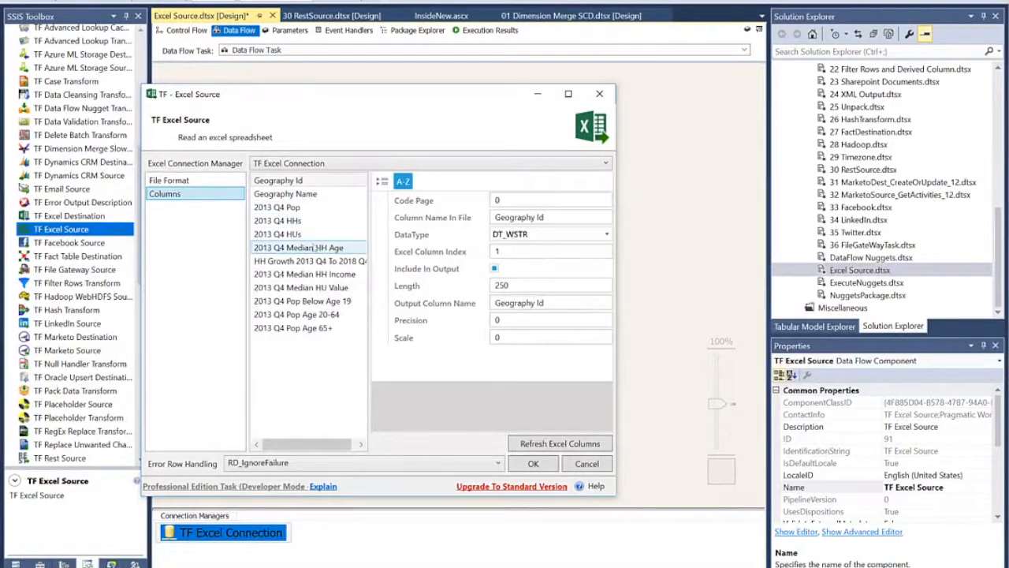
pyautogui.click(299, 247)
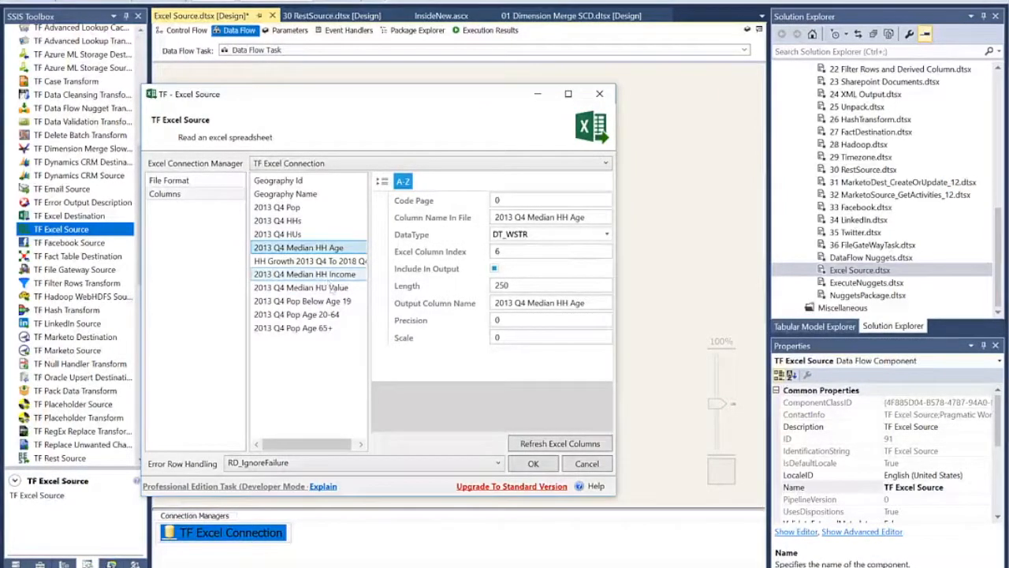
pyautogui.click(301, 300)
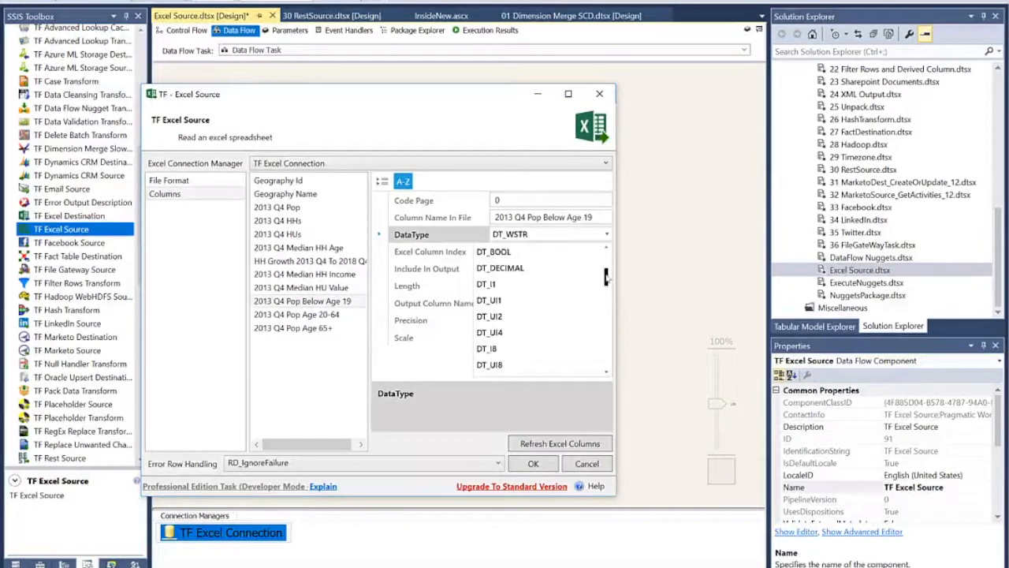
pyautogui.scroll(-3)
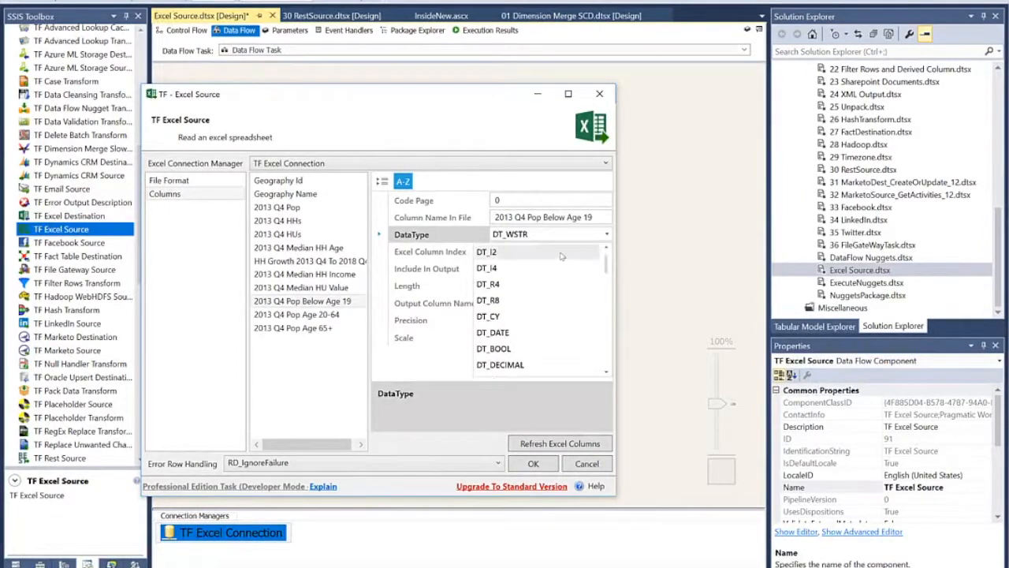
pyautogui.click(487, 268)
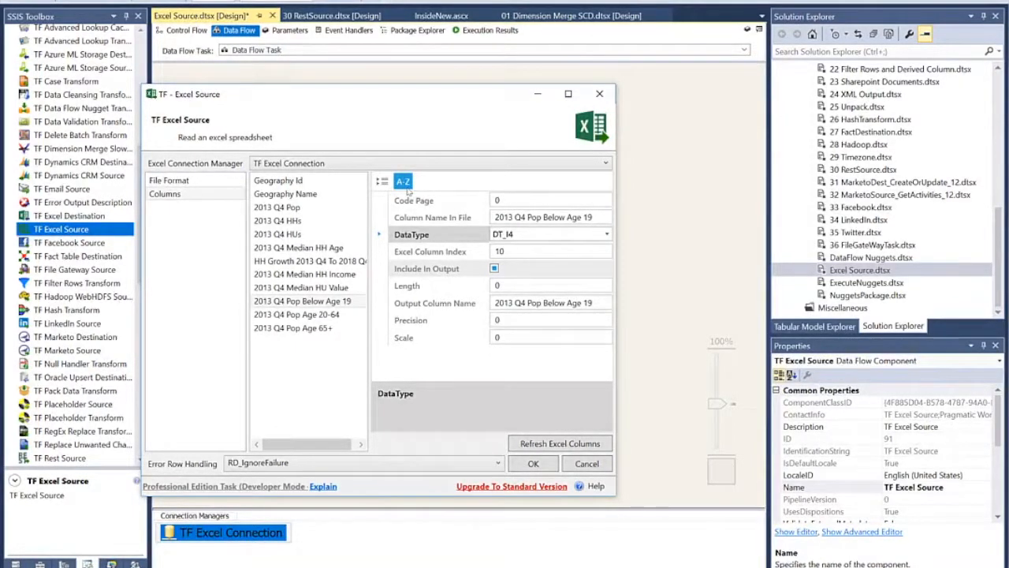
pyautogui.click(495, 268)
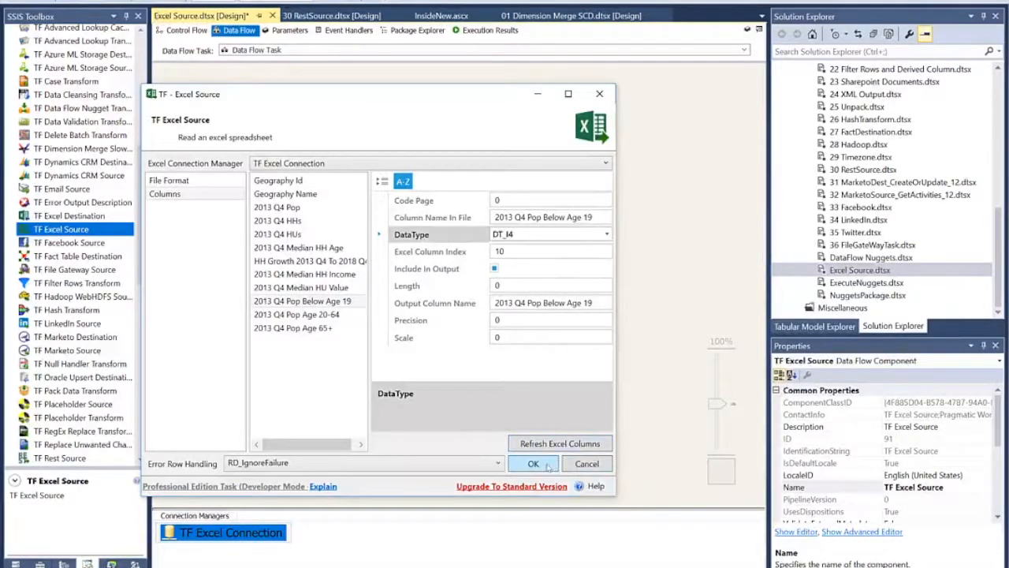
pyautogui.click(533, 463)
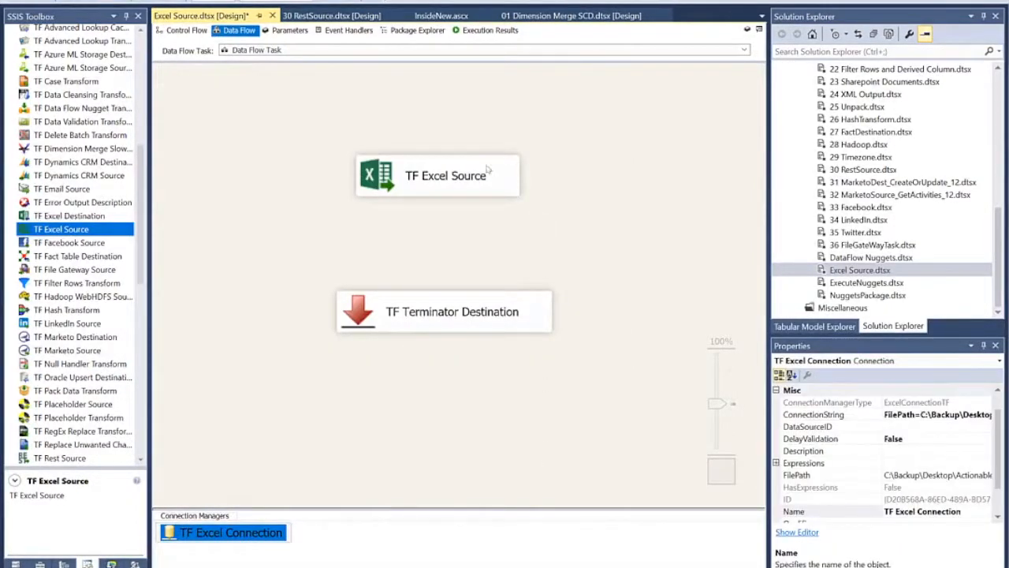
# Step: Connect TF Excel Source's output to TF Terminator Destination and start the package
pyautogui.moveTo(440, 198); pyautogui.dragTo(440, 287)
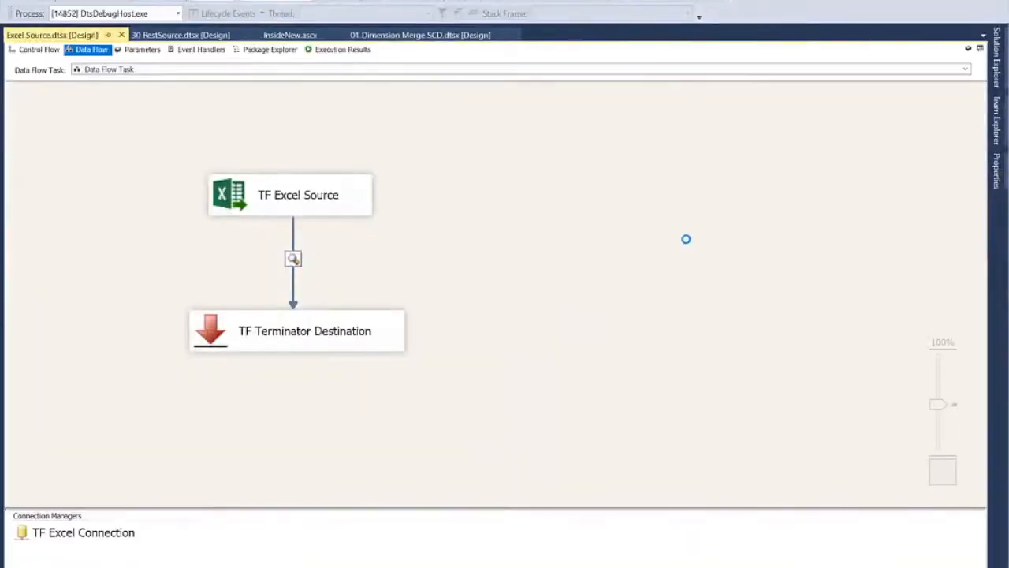
pyautogui.click(292, 258)
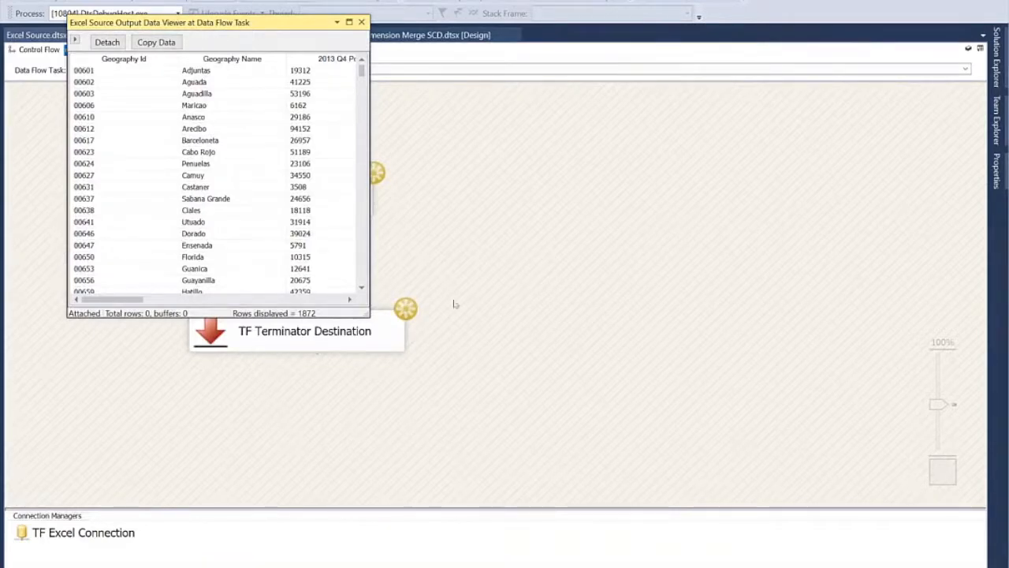
# Step: Inspect the data viewer rows, let the flow continue, and reopen the TF Excel Source settings
pyautogui.hscroll(3)
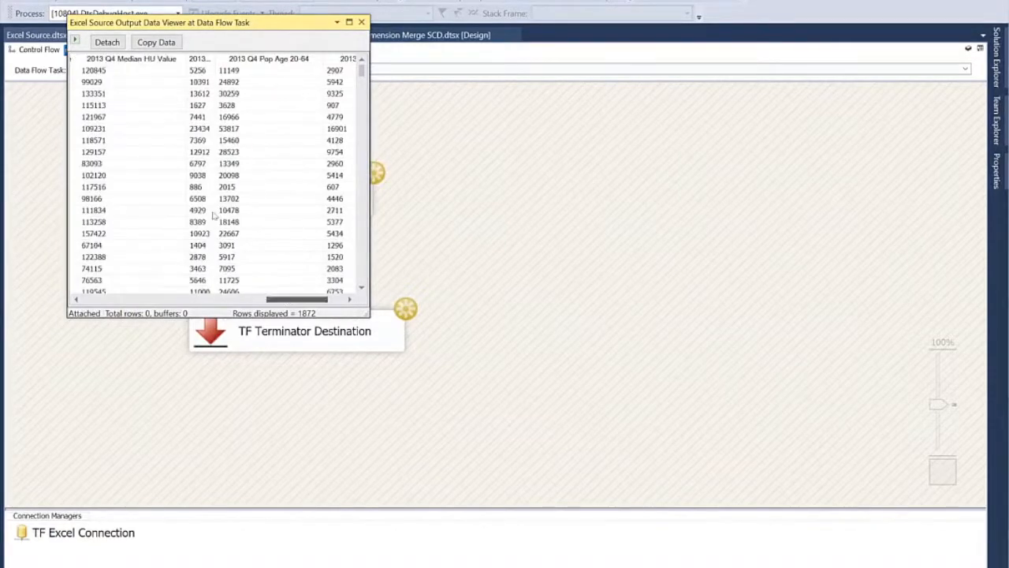
pyautogui.click(362, 22)
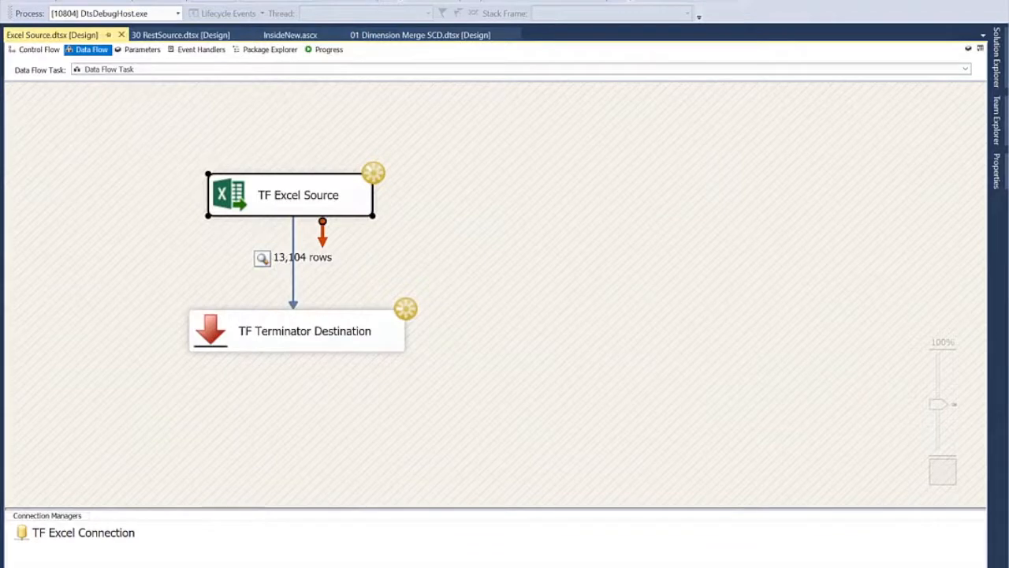
pyautogui.doubleClick(298, 194)
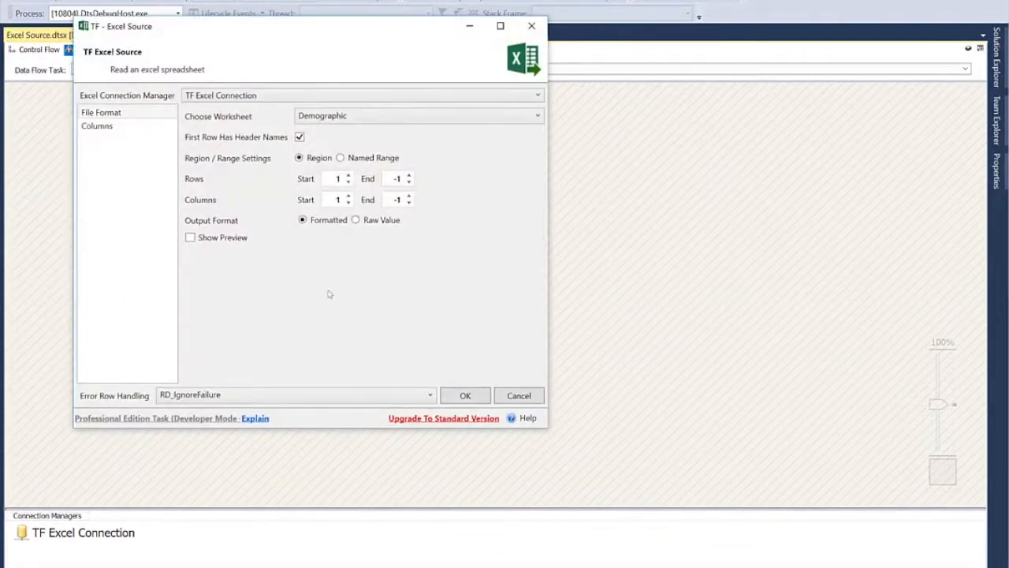
# Step: Refresh the Excel columns from the Demographic worksheet and confirm the source settings
pyautogui.click(97, 126)
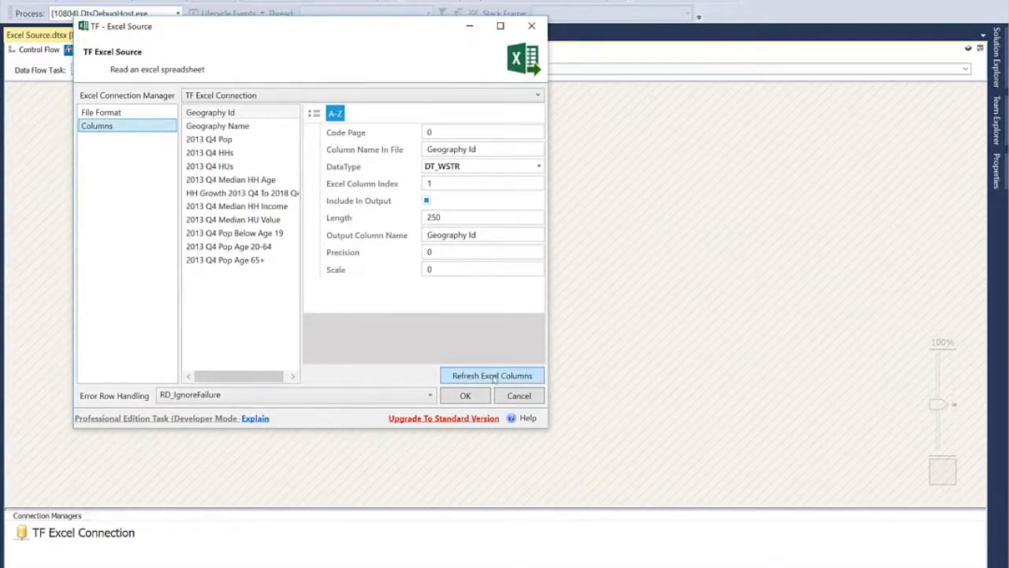
pyautogui.click(492, 375)
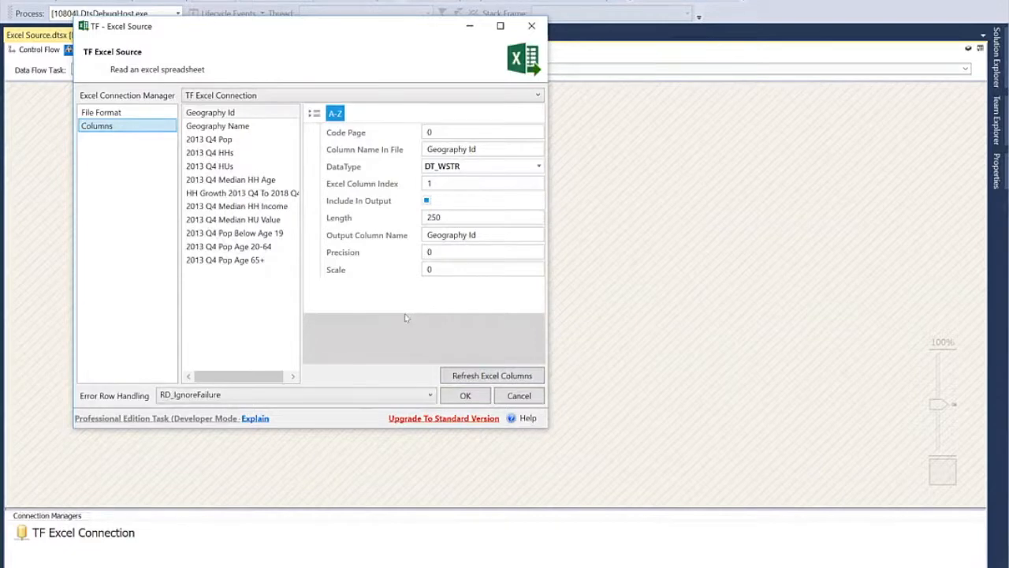
pyautogui.click(465, 395)
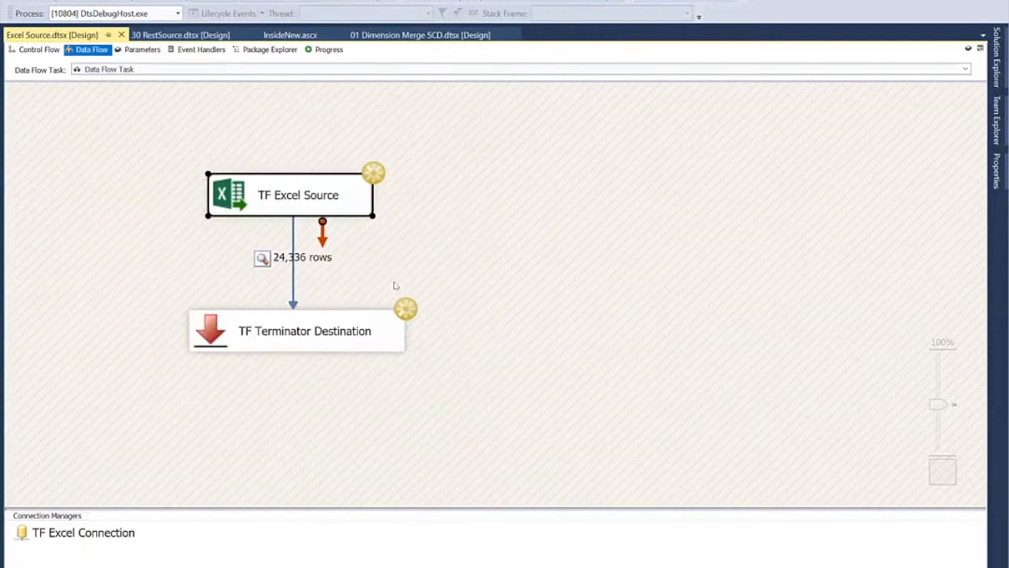